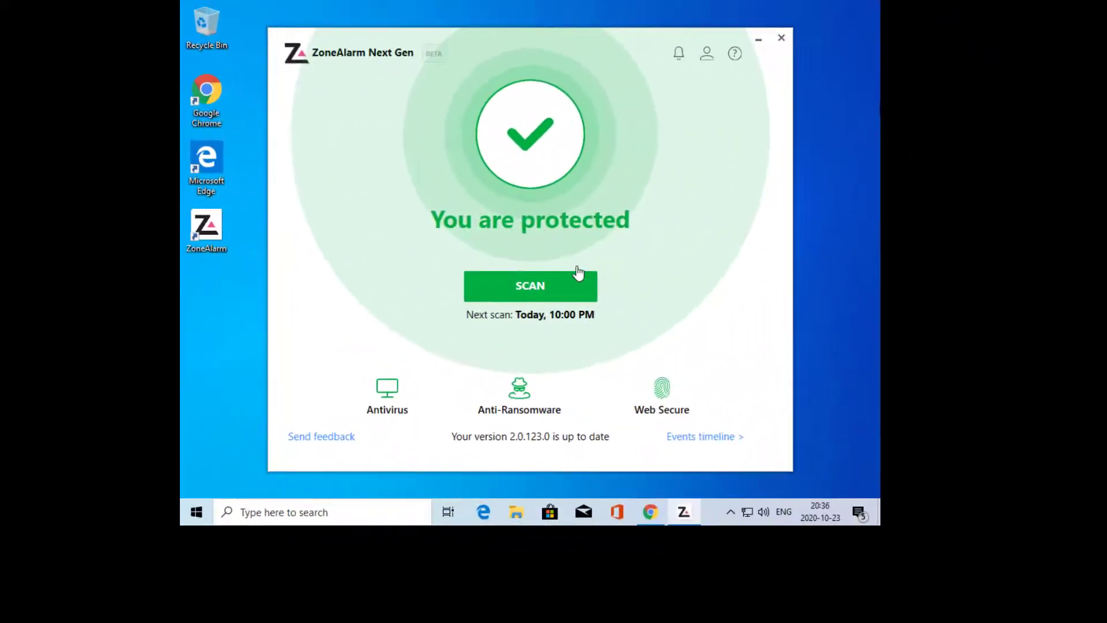
mouse_move(633, 470)
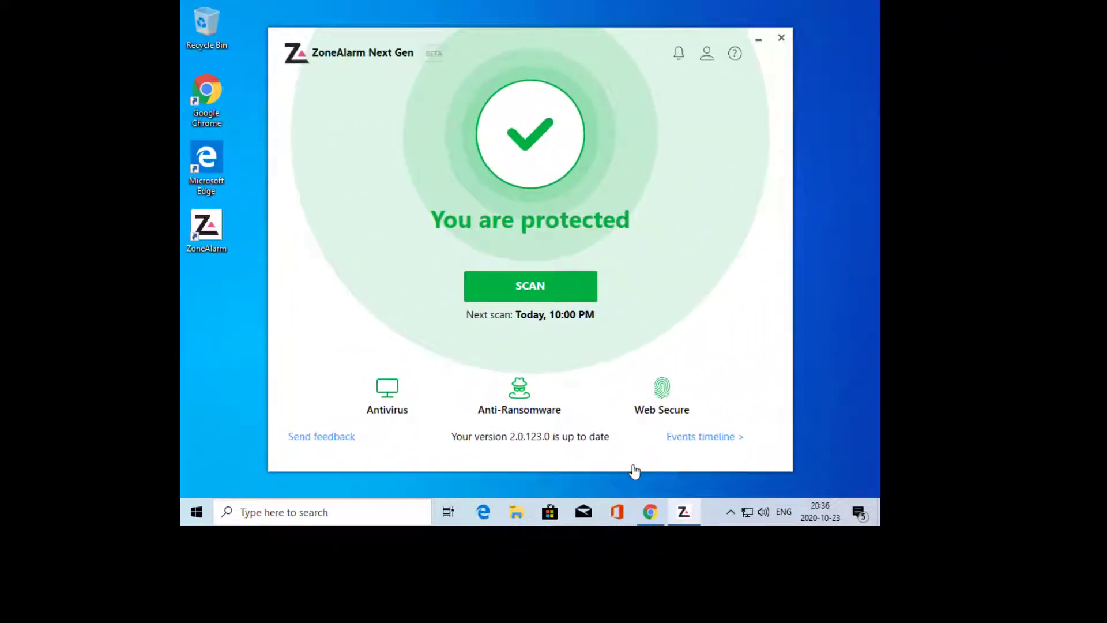
mouse_move(649, 512)
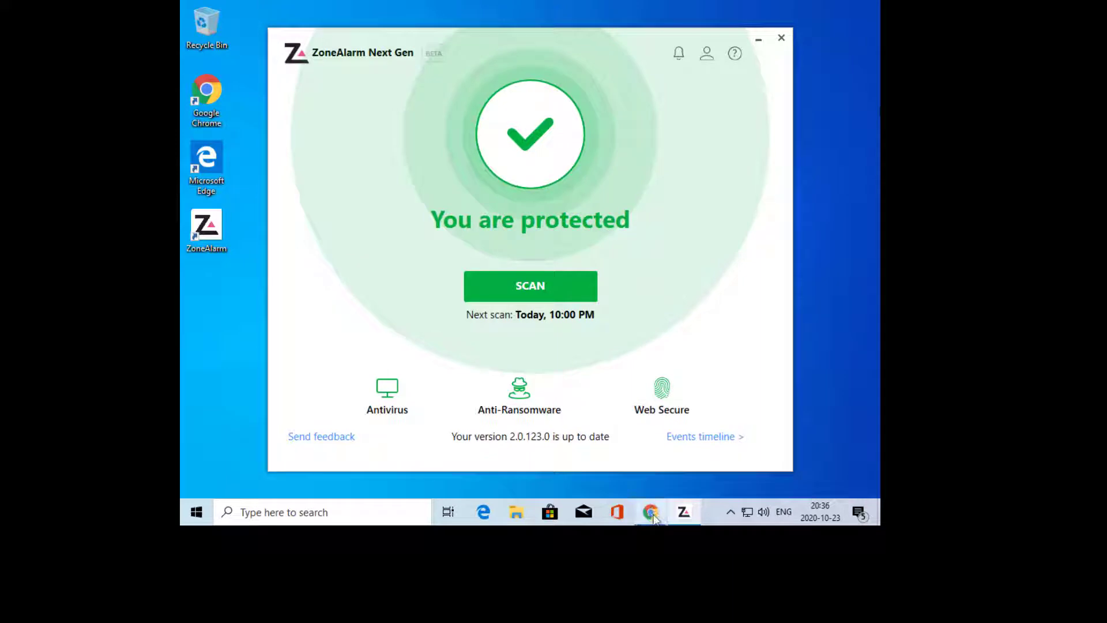
- Select the first Outlook-targeted phishing URL on digitaloceanspaces.com from the OpenPhish feed
left_click(650, 512)
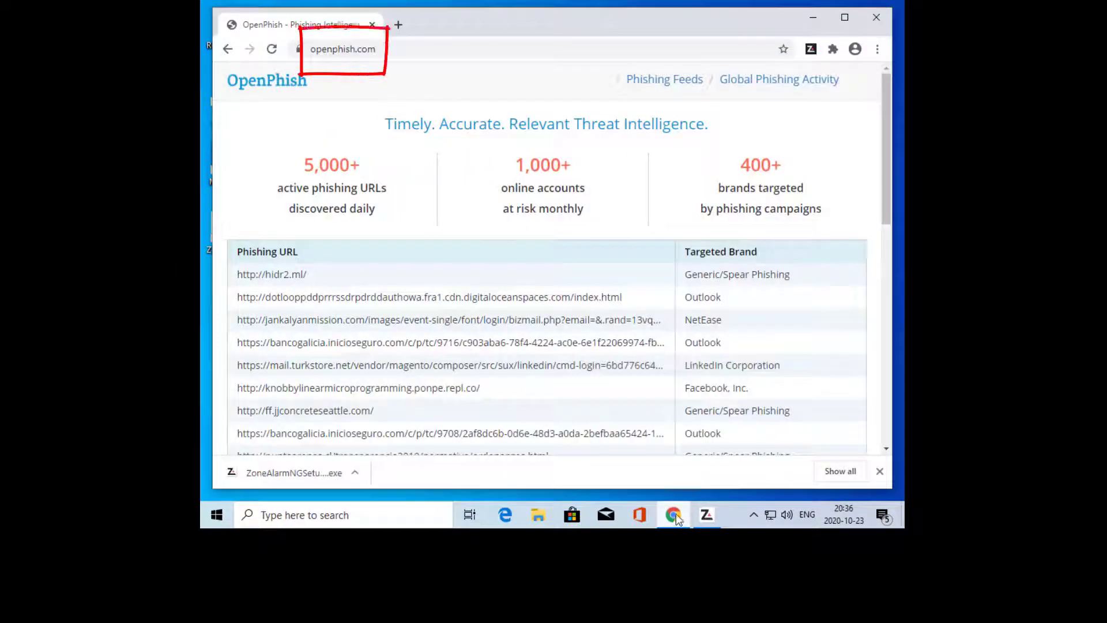
mouse_move(628, 314)
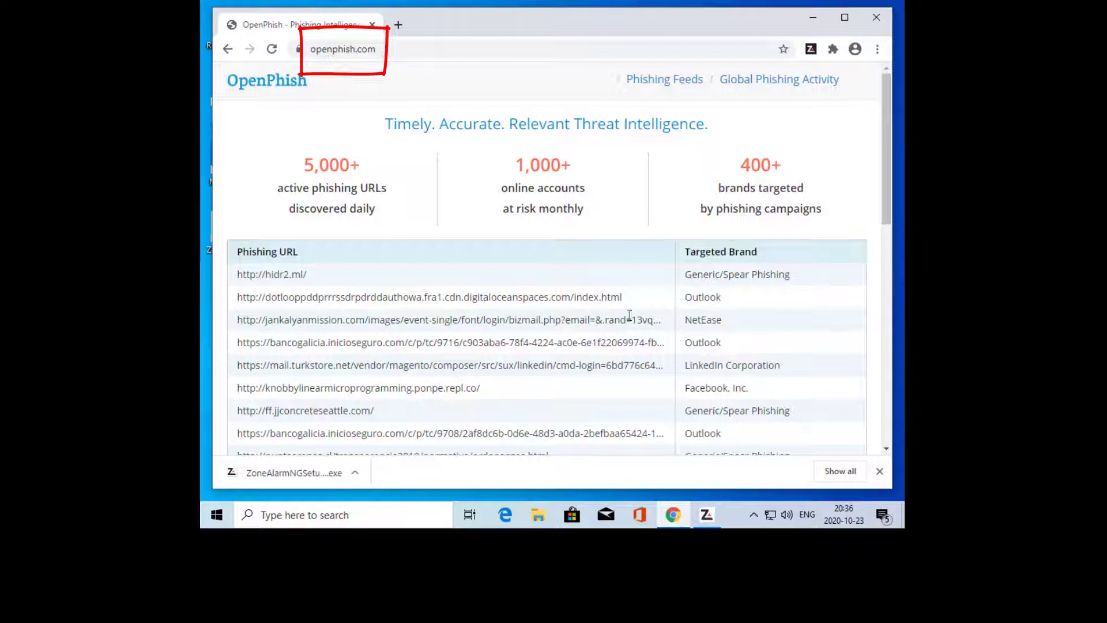
double_click(554, 296)
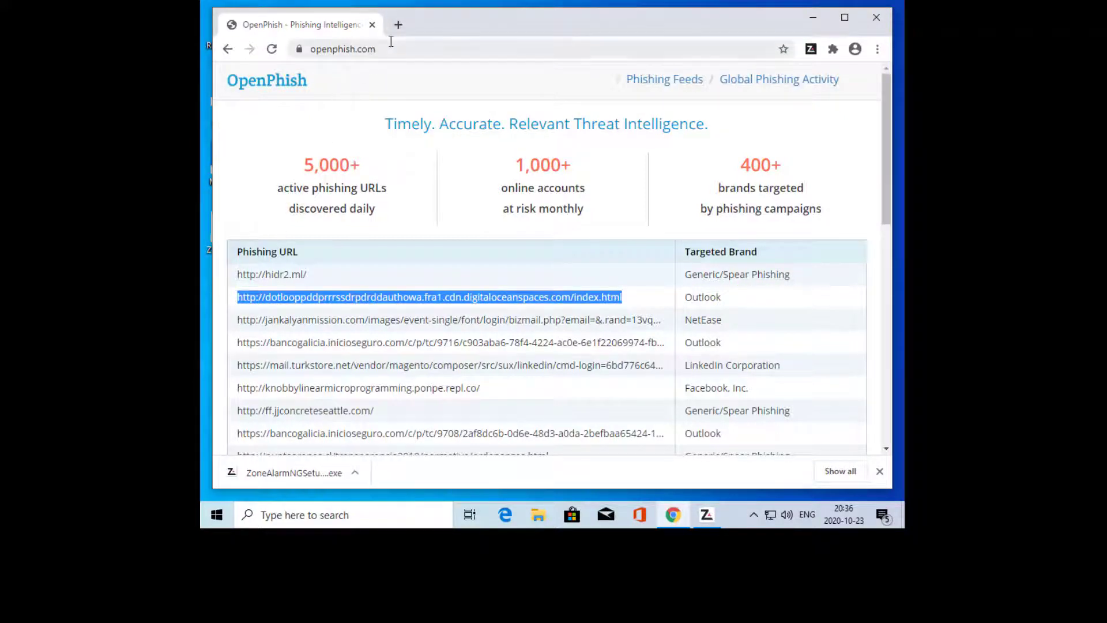
- Load the copied digitaloceanspaces.com phishing URL in a fresh tab showing a fake Outlook sign-in
left_click(397, 24)
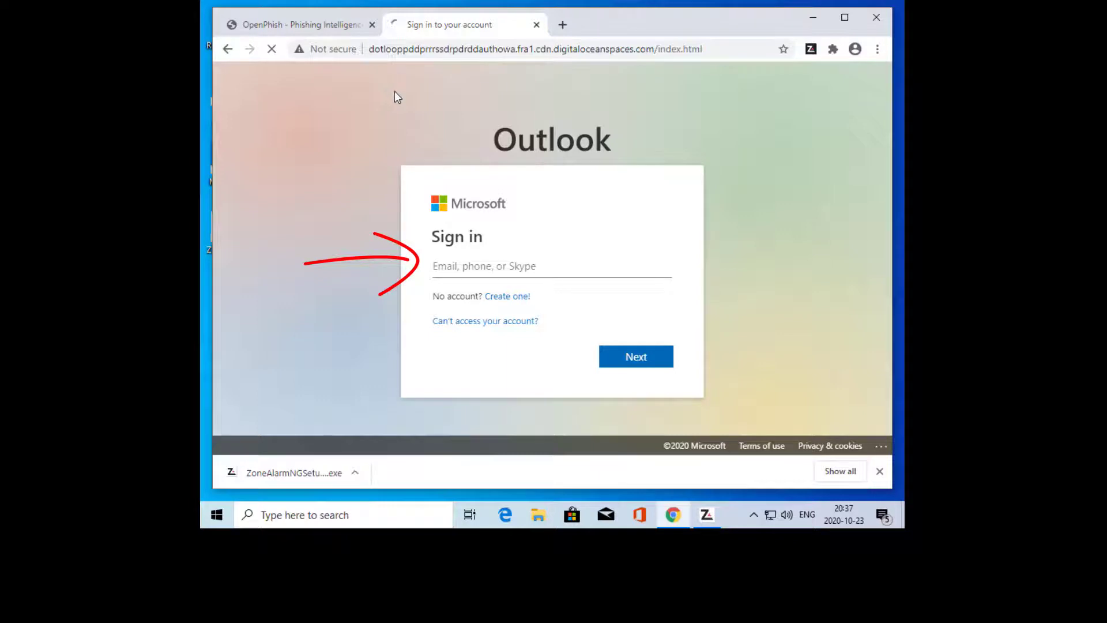
mouse_move(451, 178)
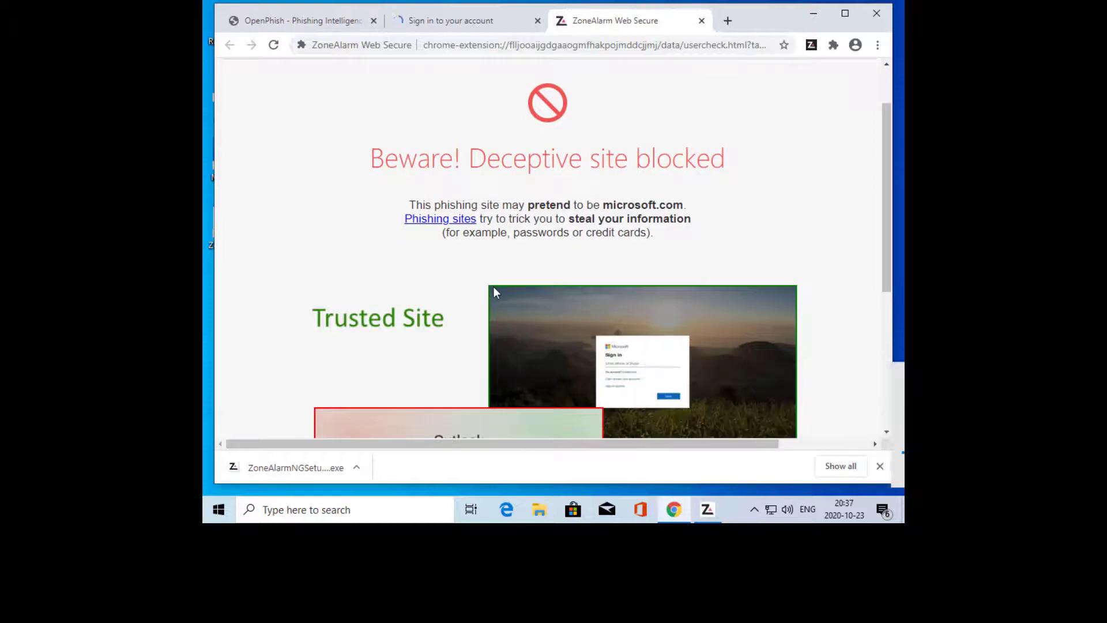
- Scroll through the 'Beware! Deceptive site blocked' warning comparing trusted microsoft.com and the suspicious page
scroll("down", 3)
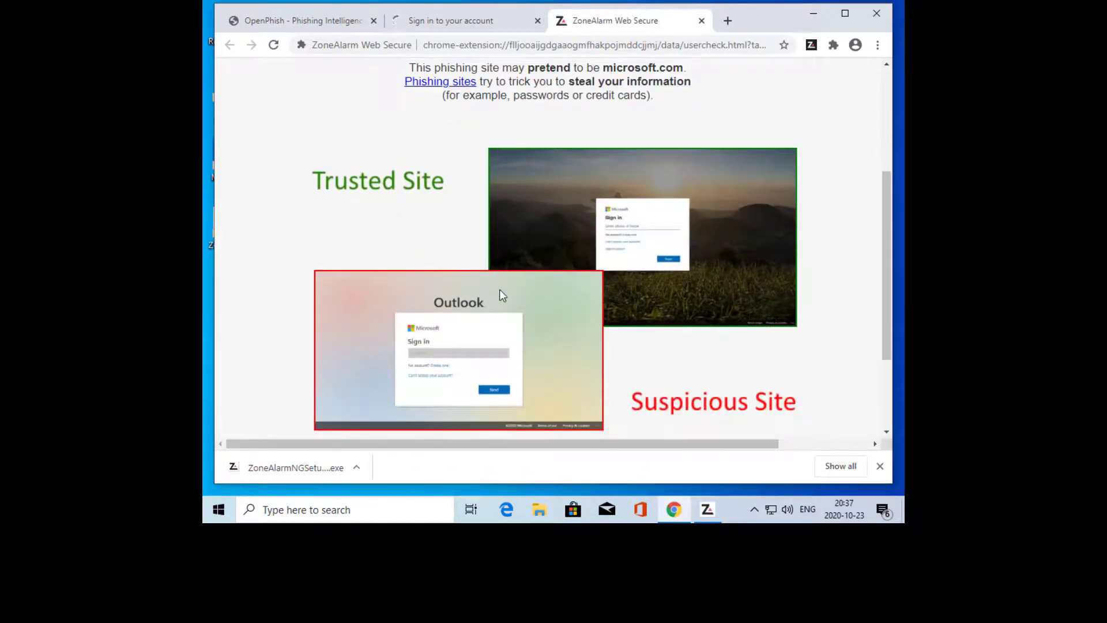
scroll("down", 3)
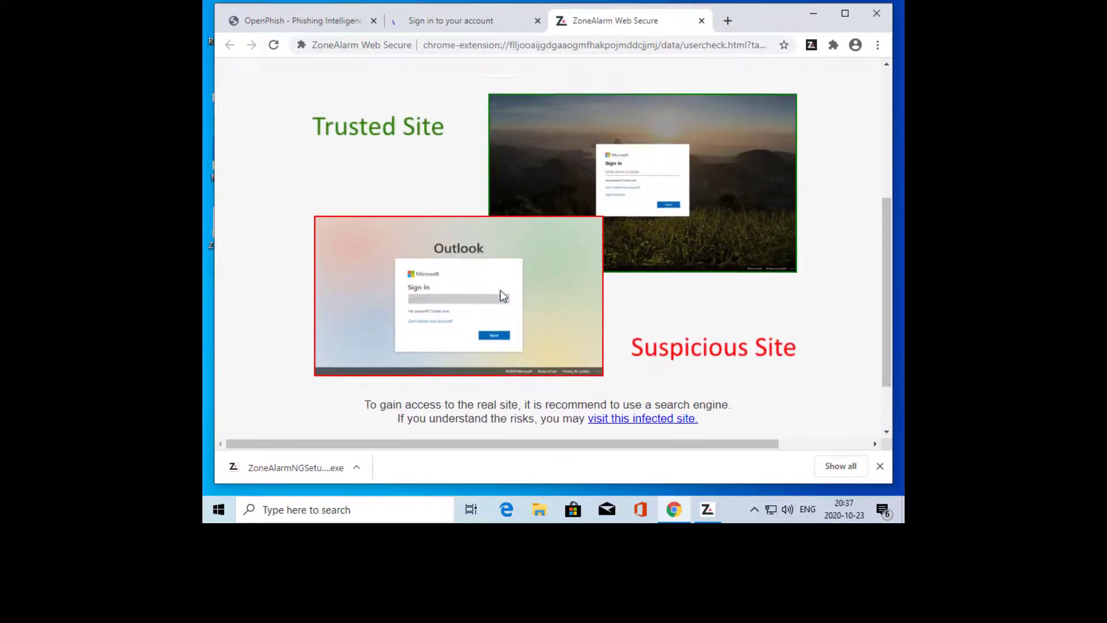
scroll("up", 3)
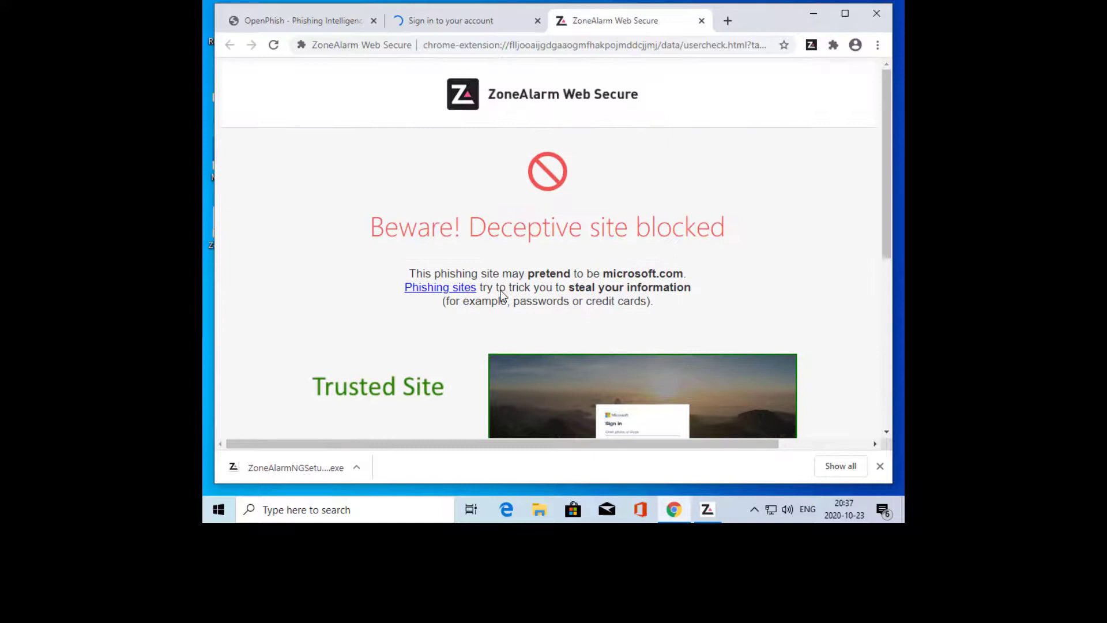